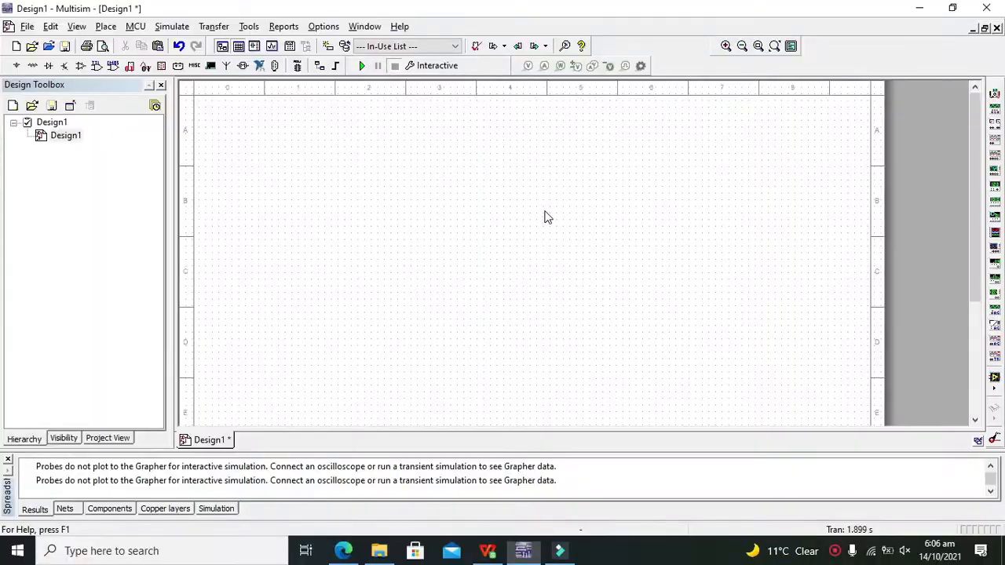
{"action": "mouse_move", "coordinate": [550, 217]}
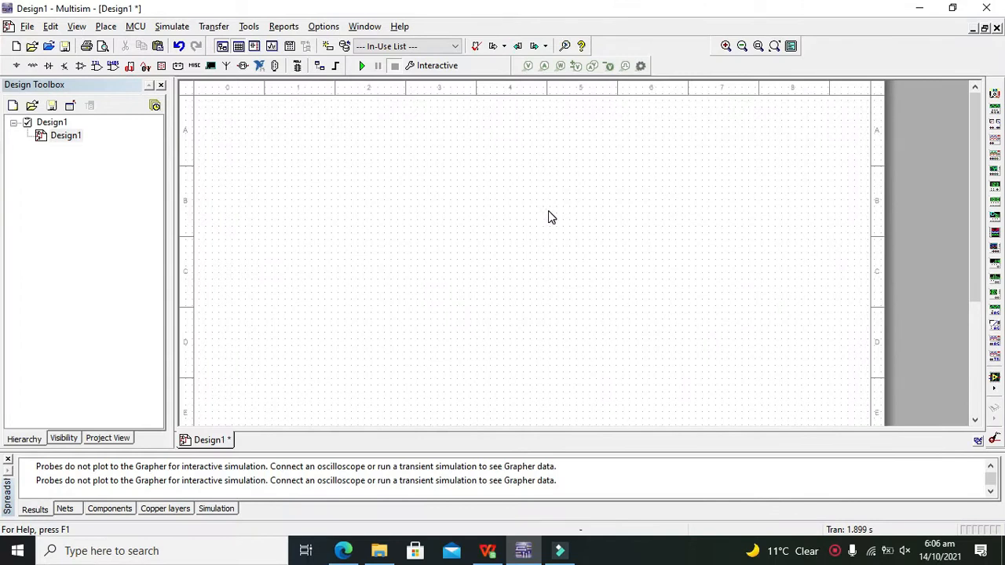
{"action": "mouse_move", "coordinate": [558, 217]}
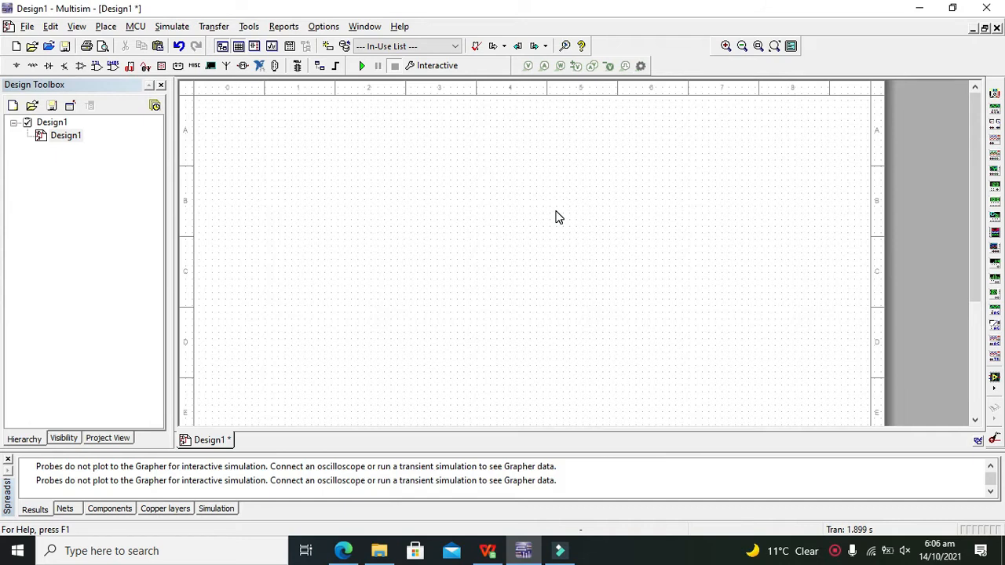
{"action": "mouse_move", "coordinate": [453, 228]}
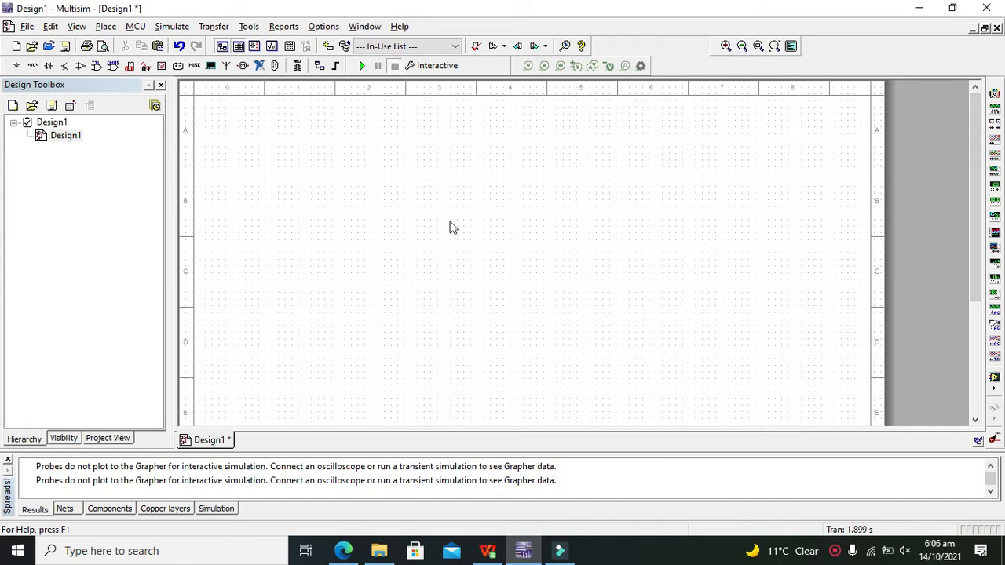
{"action": "mouse_move", "coordinate": [454, 276]}
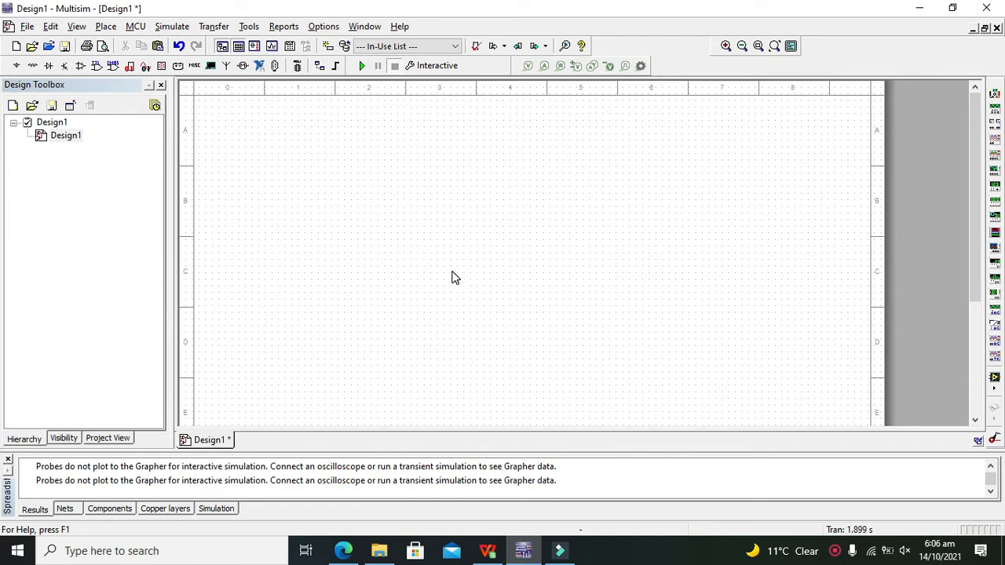
{"action": "mouse_move", "coordinate": [429, 229]}
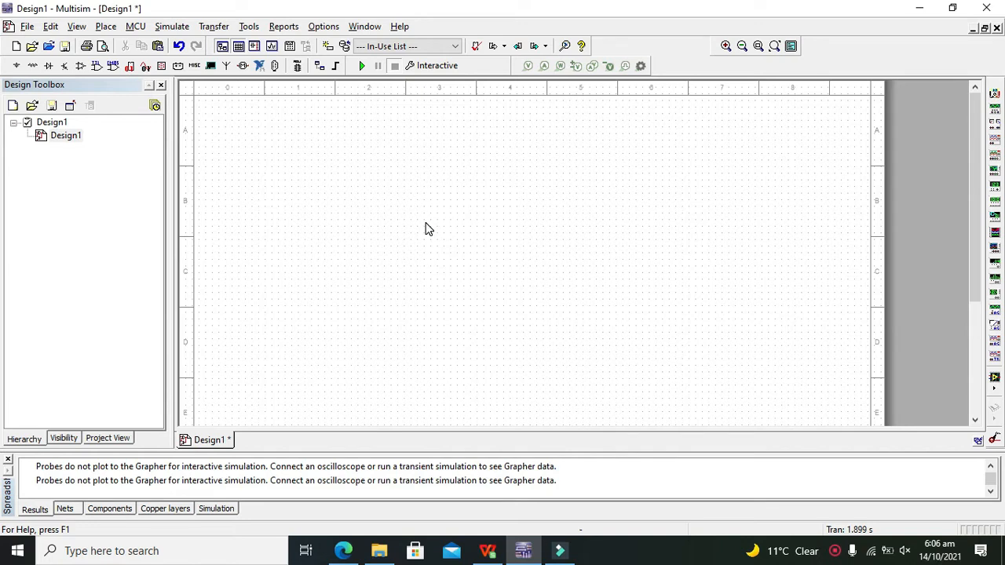
{"action": "mouse_move", "coordinate": [433, 226]}
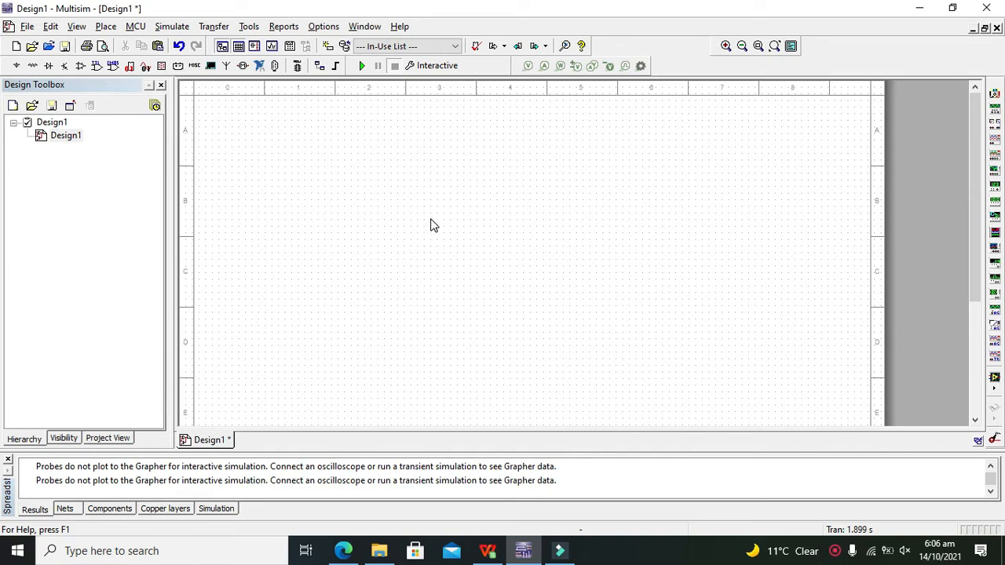
Choose the CNTR_4ADEC decade counter from the Misc Digital TTL family and confirm.
{"action": "left_click_drag", "start_coordinate": [430, 226], "coordinate": [527, 233]}
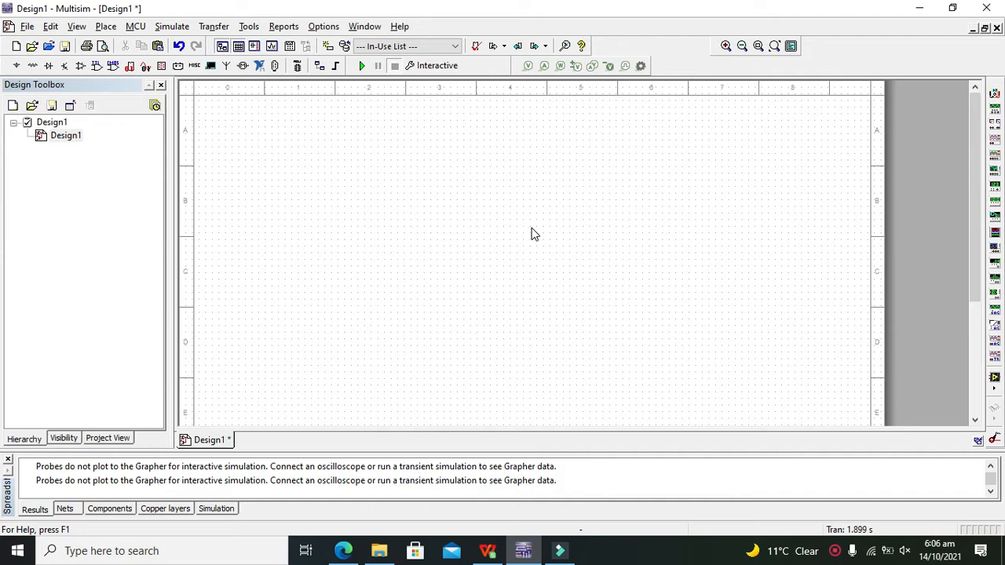
{"action": "mouse_move", "coordinate": [531, 239]}
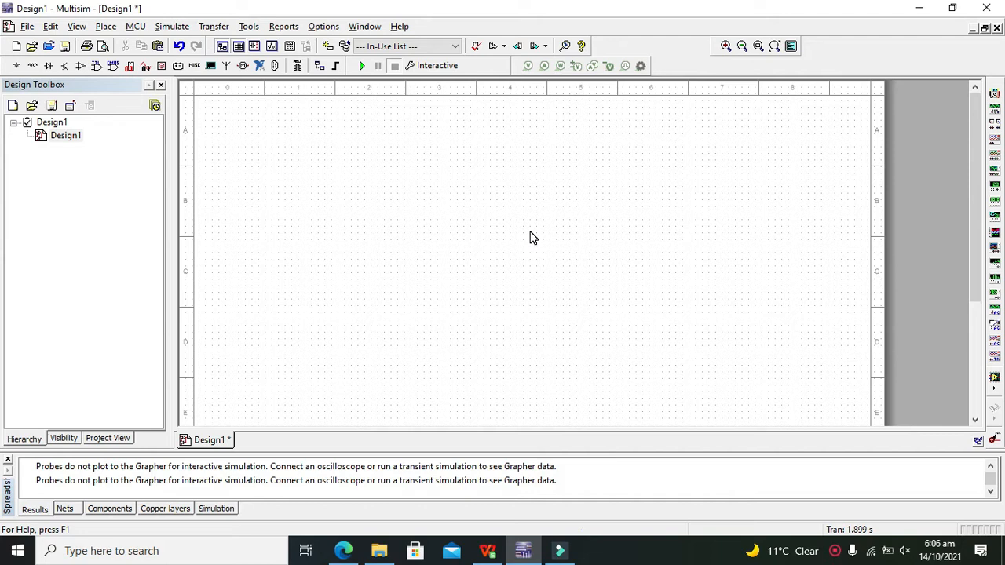
{"action": "mouse_move", "coordinate": [142, 132]}
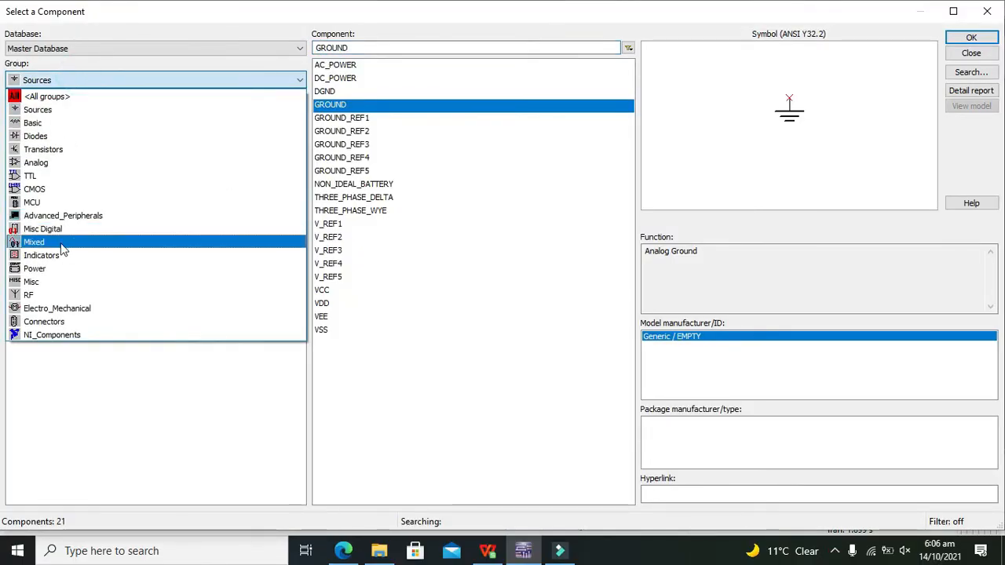
{"action": "left_click", "coordinate": [43, 229]}
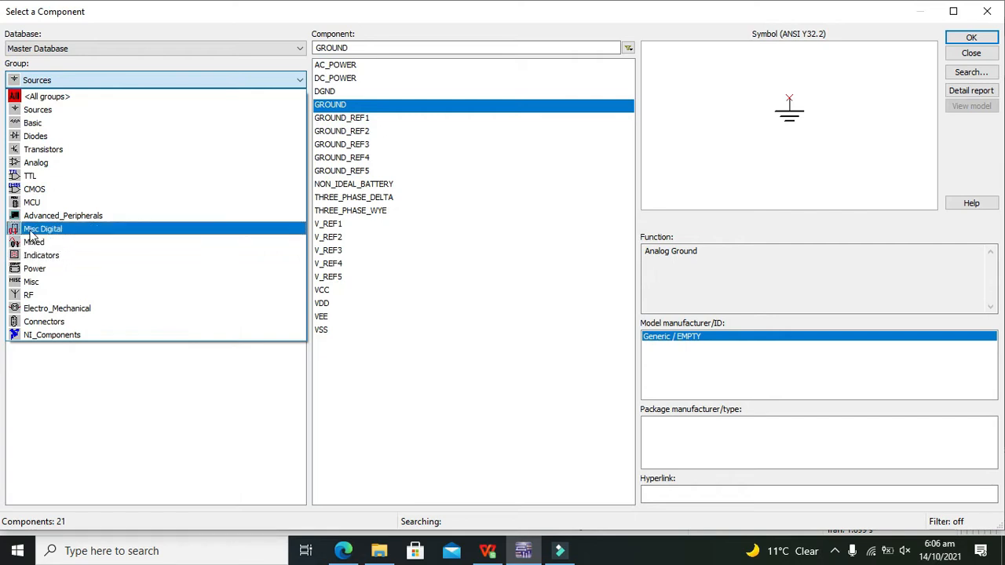
{"action": "mouse_move", "coordinate": [49, 232]}
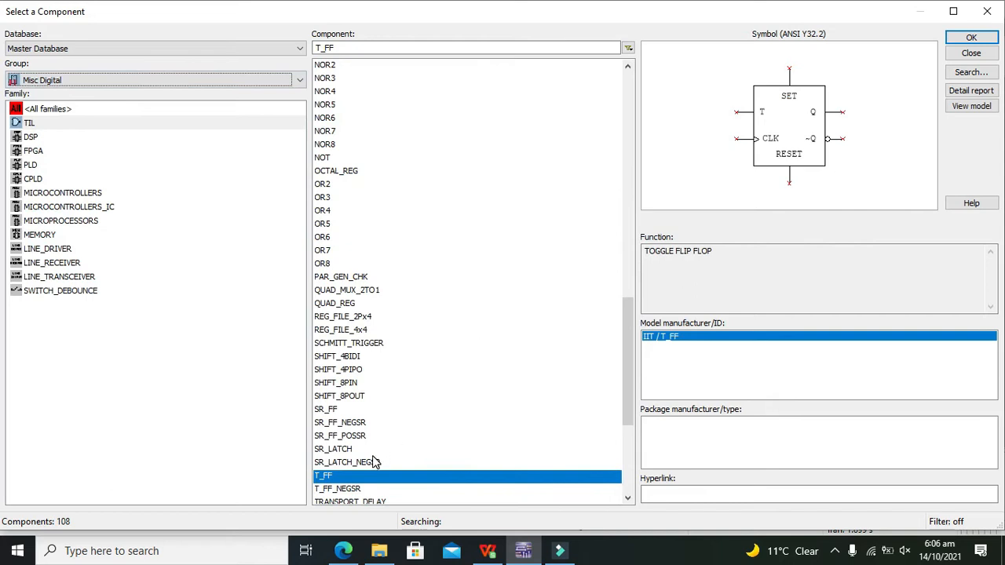
{"action": "scroll", "scroll_direction": "down", "scroll_amount": 3}
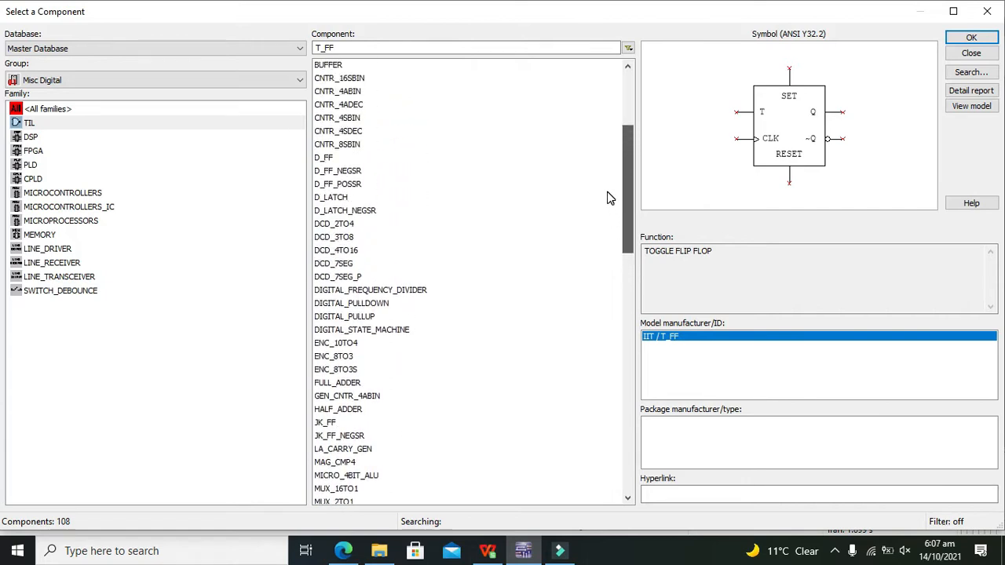
{"action": "left_click", "coordinate": [338, 118]}
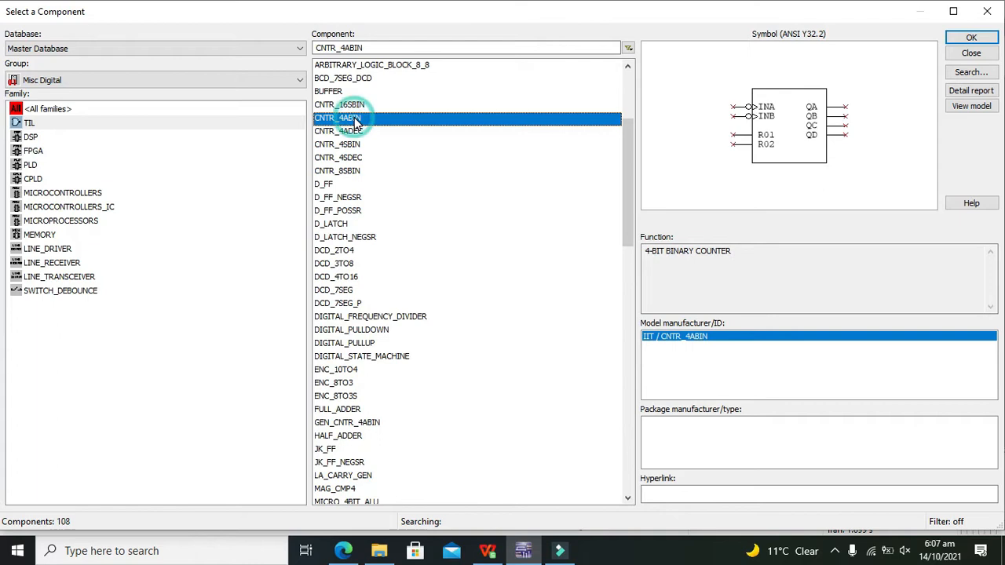
{"action": "left_click", "coordinate": [338, 132]}
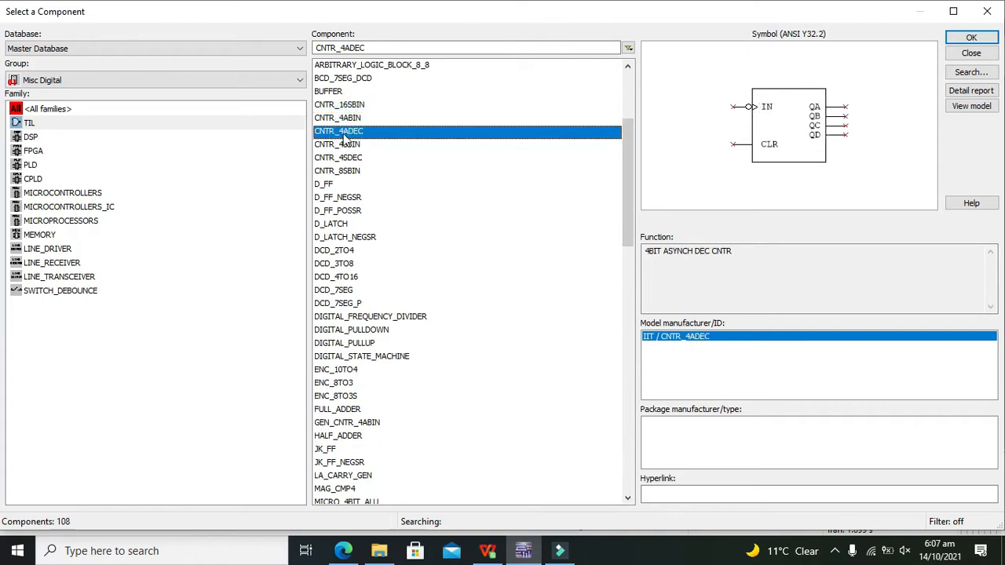
{"action": "mouse_move", "coordinate": [358, 140]}
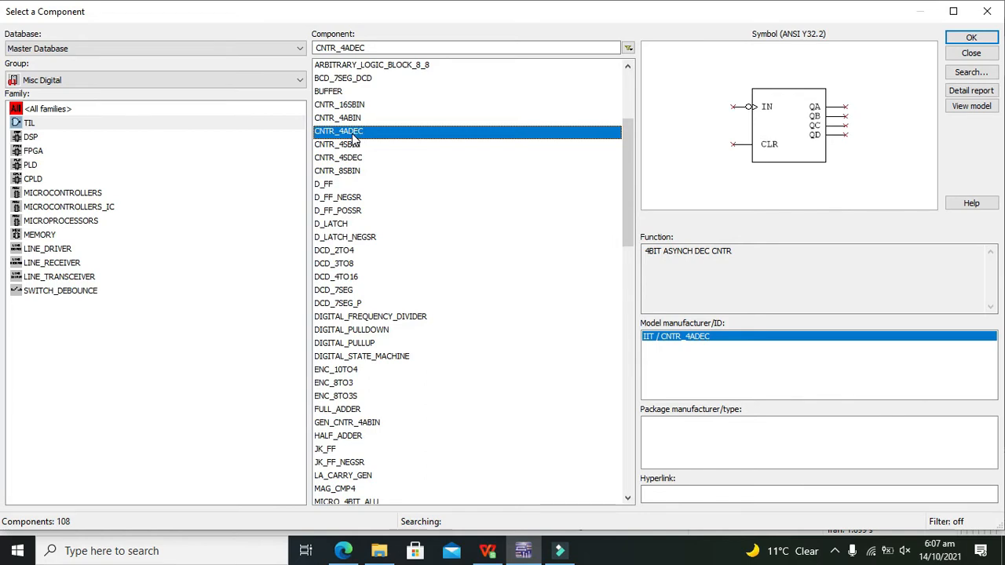
{"action": "mouse_move", "coordinate": [971, 38]}
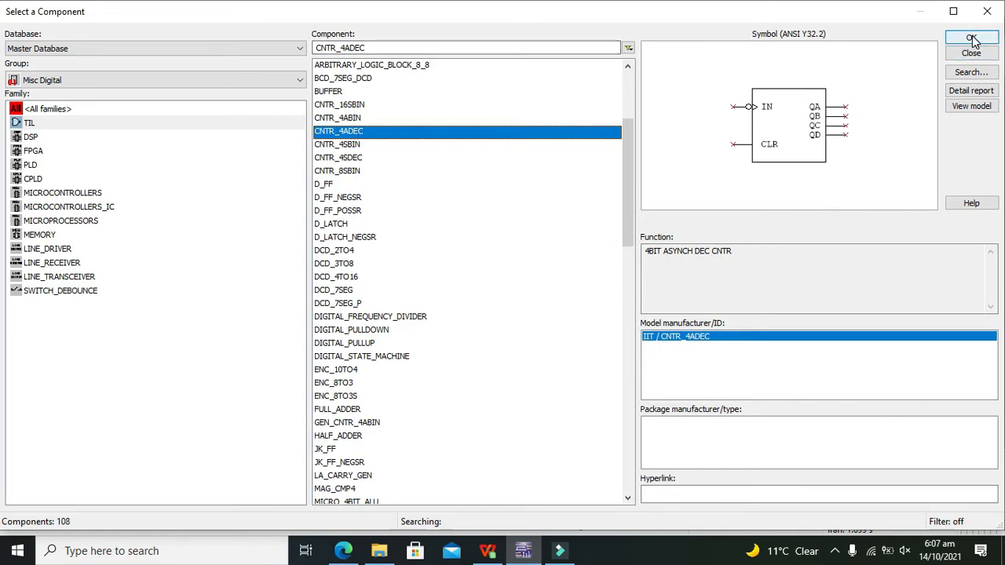
{"action": "left_click", "coordinate": [970, 39]}
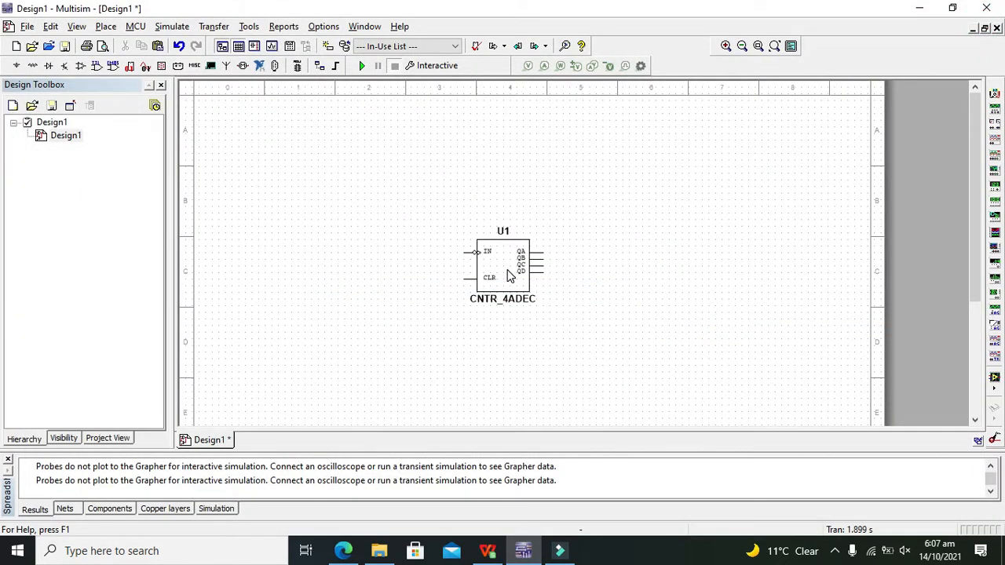
Place the CNTR_4ADEC counter U1 near the centre of the schematic.
{"action": "left_click", "coordinate": [503, 267]}
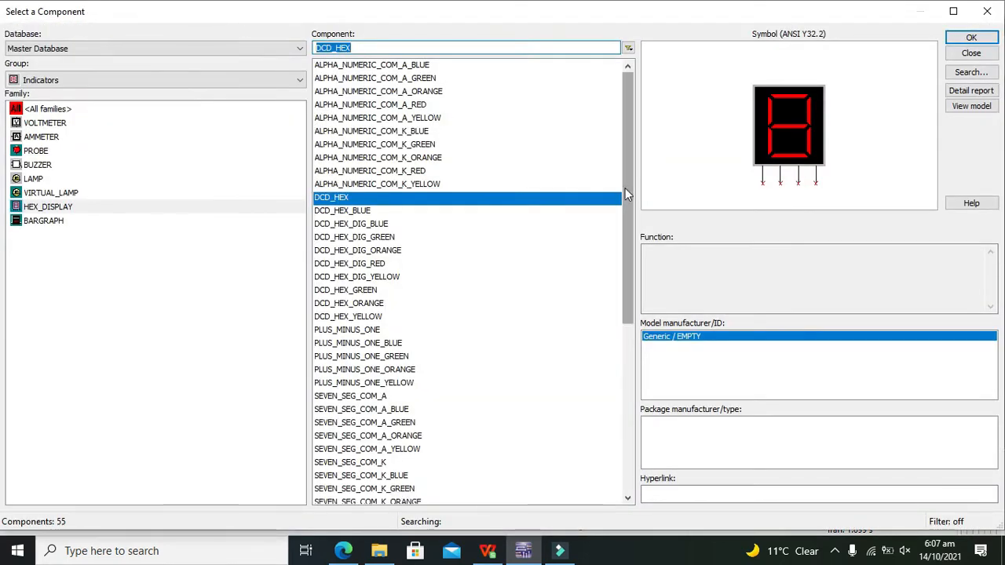
Choose the DCD_HEX display from the Indicators HEX_DISPLAY family and confirm.
{"action": "left_click", "coordinate": [330, 198]}
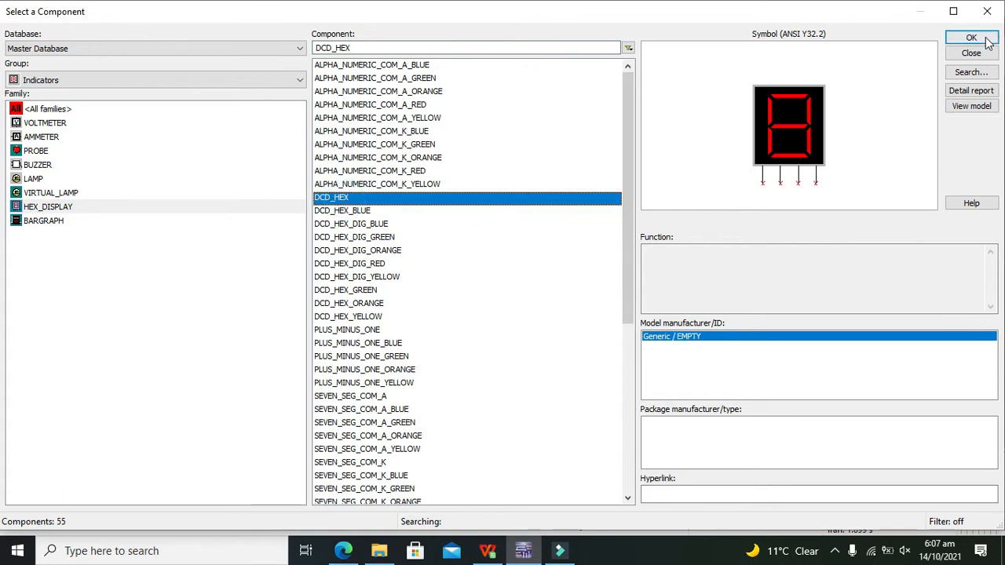
{"action": "left_click", "coordinate": [970, 38]}
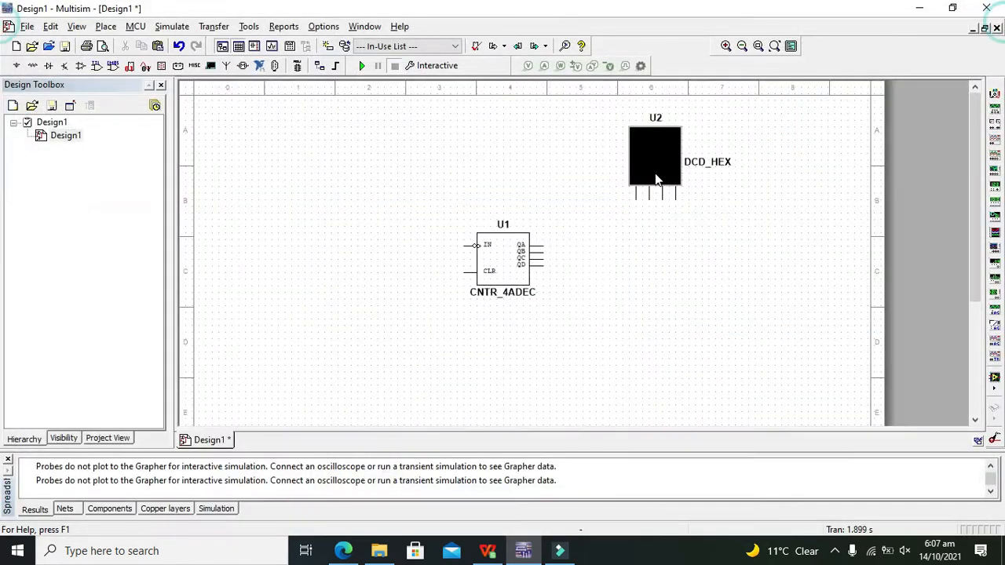
Wire counter outputs to the DCD_HEX display pins above right of U1.
{"action": "left_click_drag", "start_coordinate": [656, 196], "coordinate": [616, 249]}
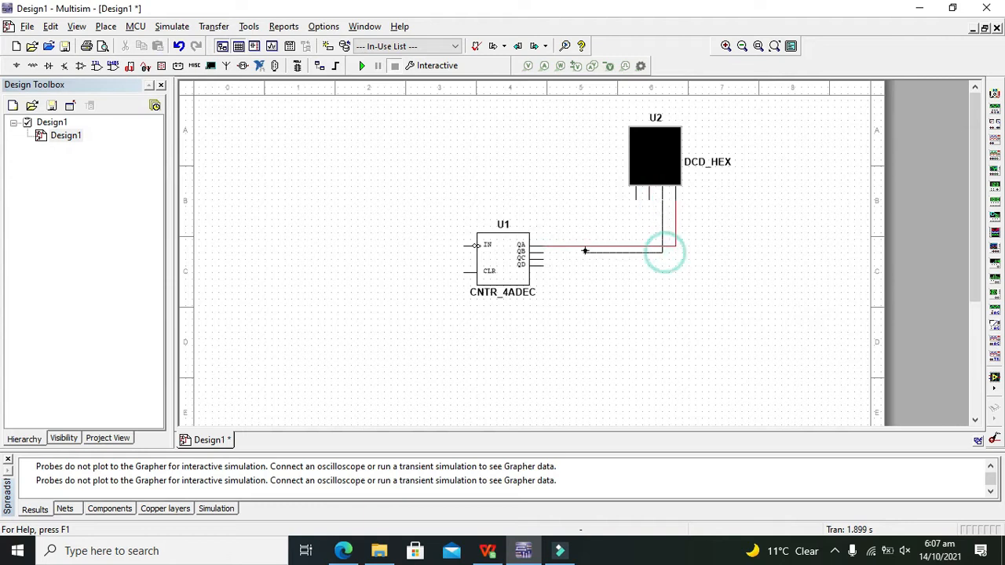
{"action": "left_click_drag", "start_coordinate": [663, 251], "coordinate": [648, 198]}
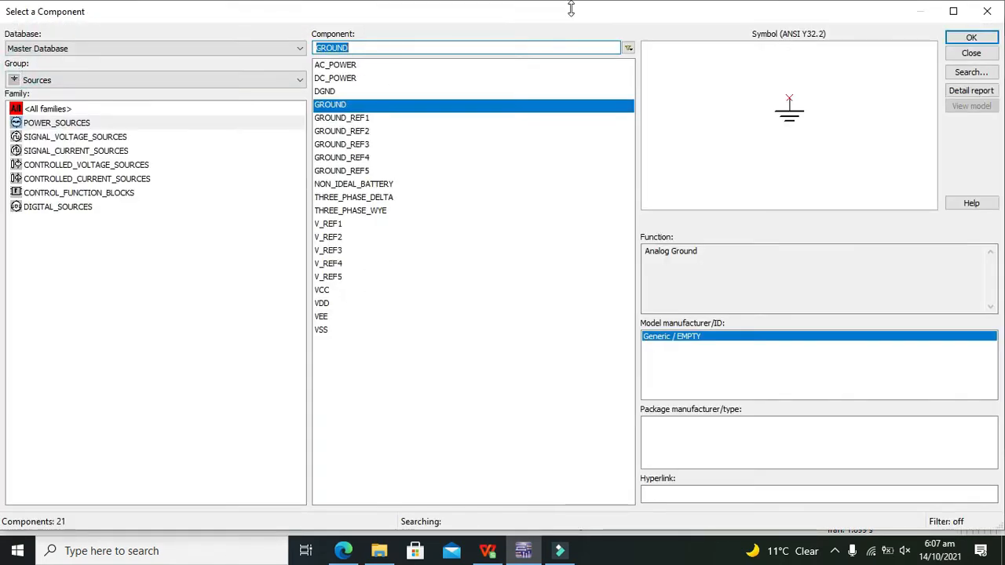
Pick the GROUND part from Sources to wire to the counter's CLR pin.
{"action": "left_click", "coordinate": [971, 53]}
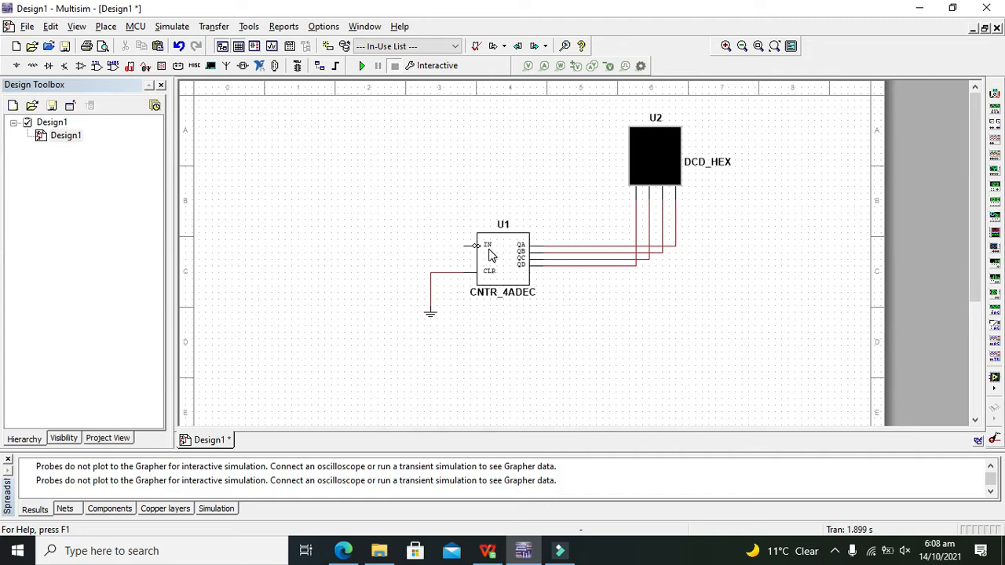
{"action": "mouse_move", "coordinate": [427, 251]}
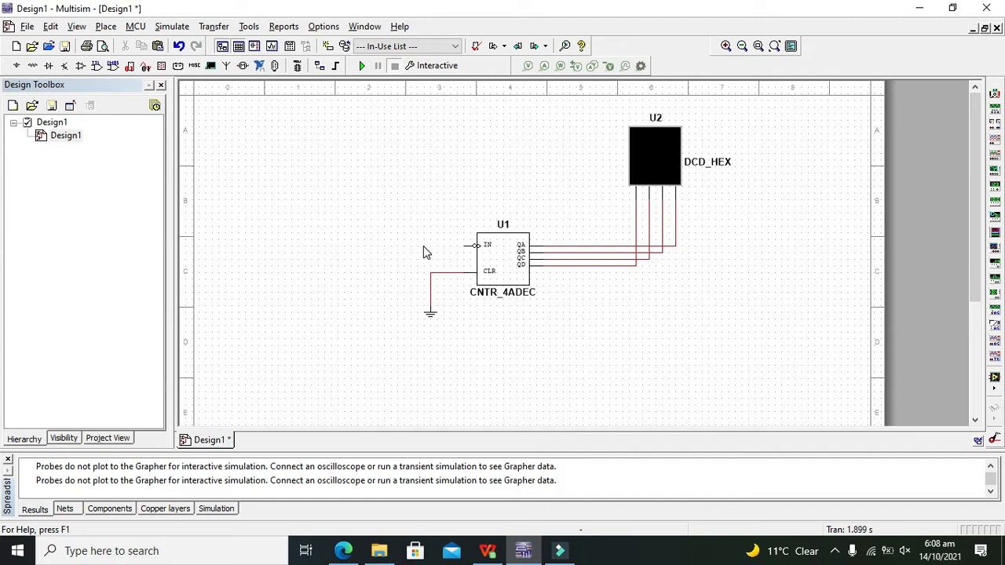
{"action": "mouse_move", "coordinate": [512, 274]}
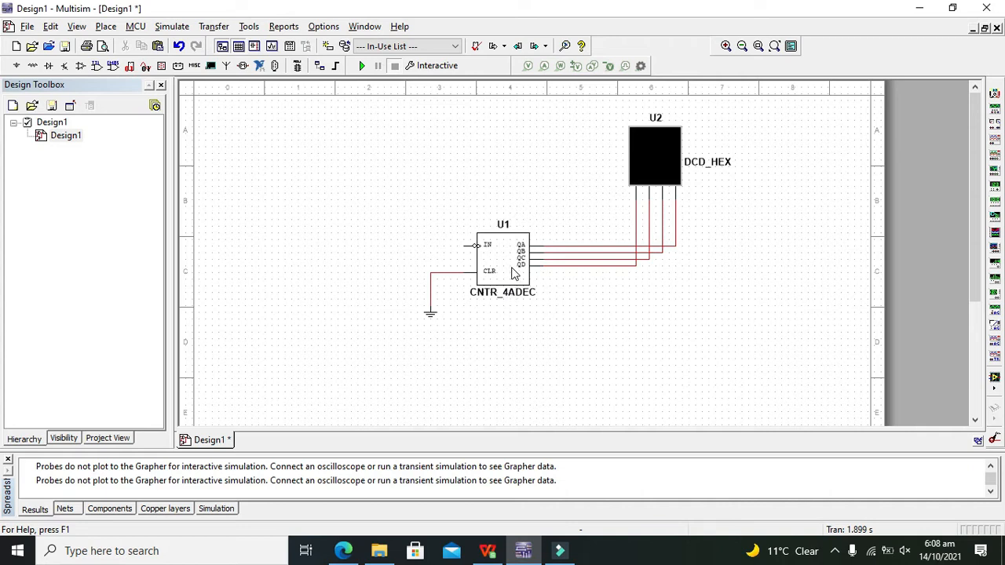
{"action": "mouse_move", "coordinate": [668, 153]}
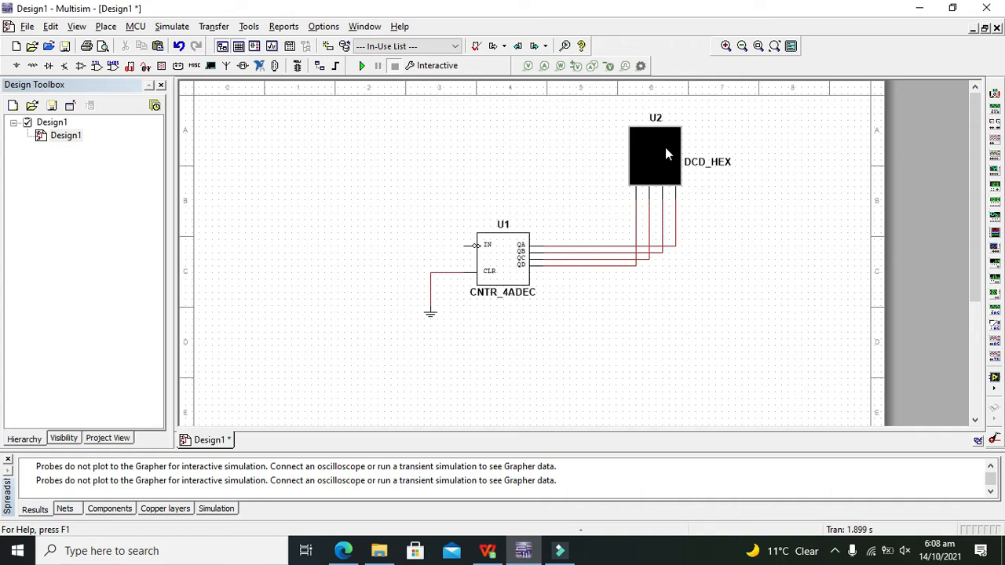
{"action": "mouse_move", "coordinate": [652, 187]}
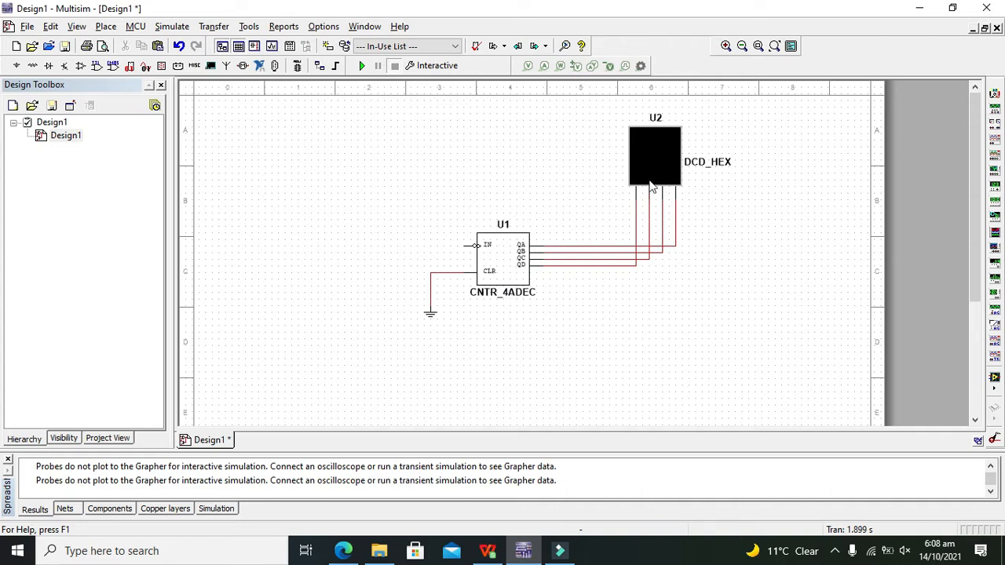
{"action": "mouse_move", "coordinate": [659, 156]}
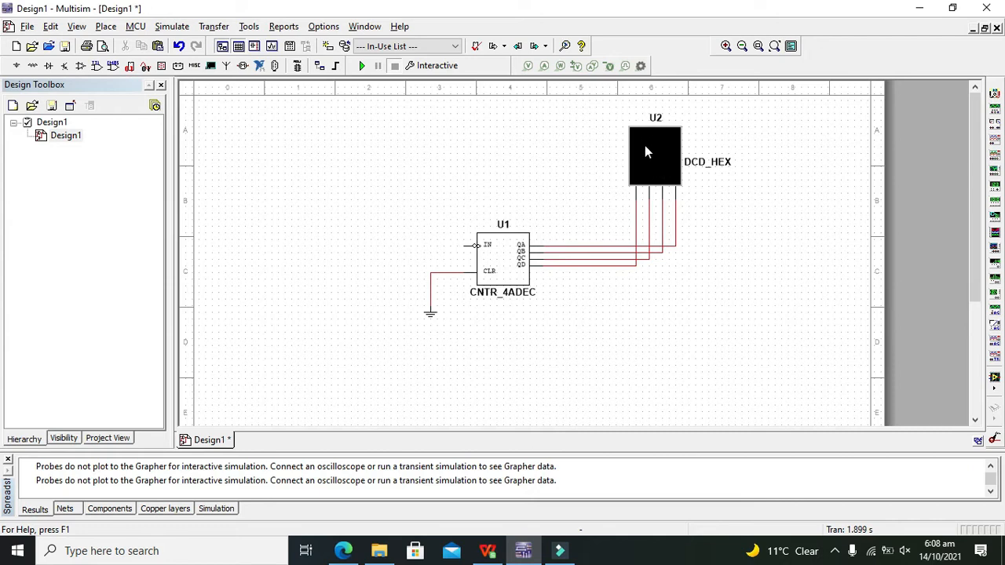
{"action": "mouse_move", "coordinate": [657, 153]}
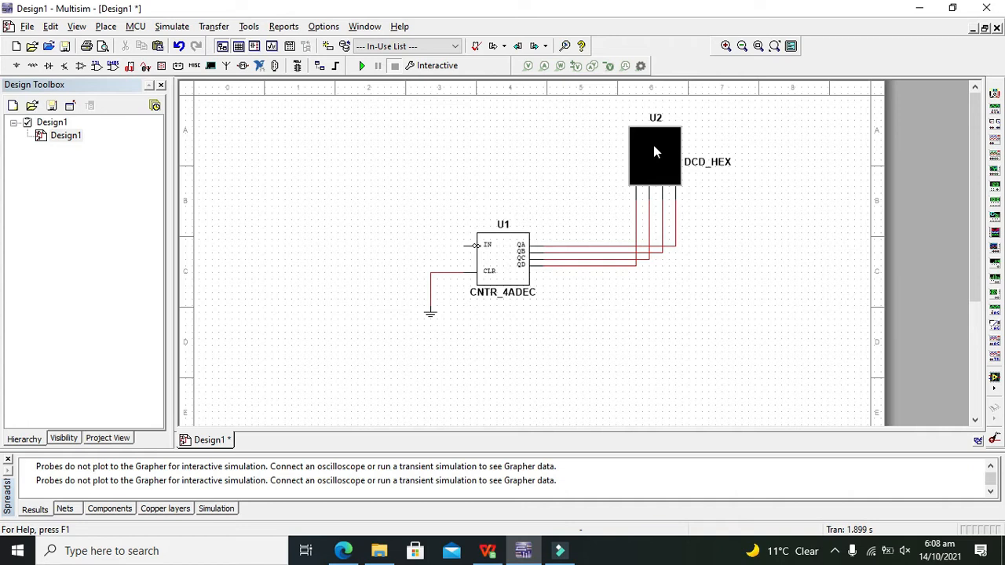
{"action": "mouse_move", "coordinate": [571, 157]}
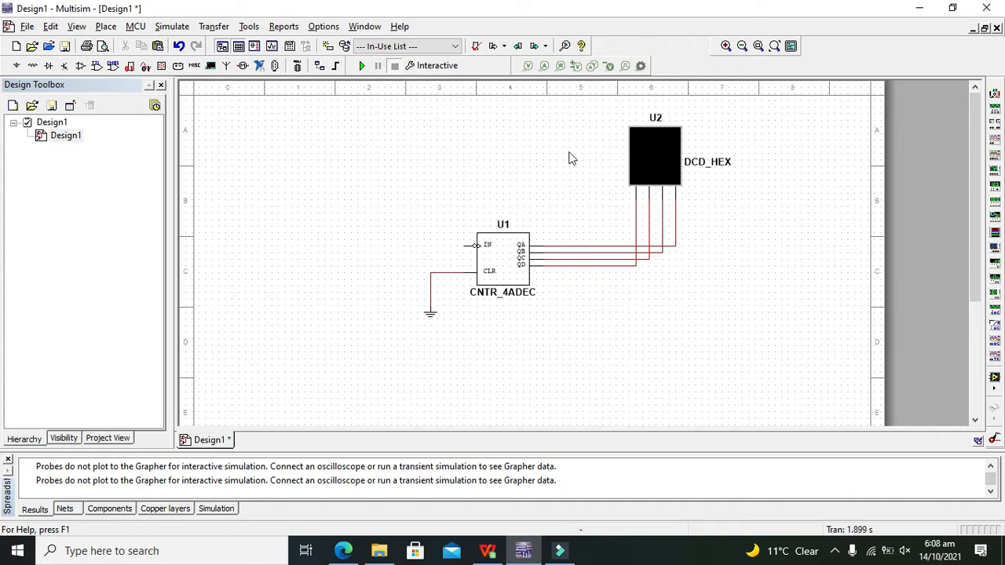
{"action": "mouse_move", "coordinate": [440, 242]}
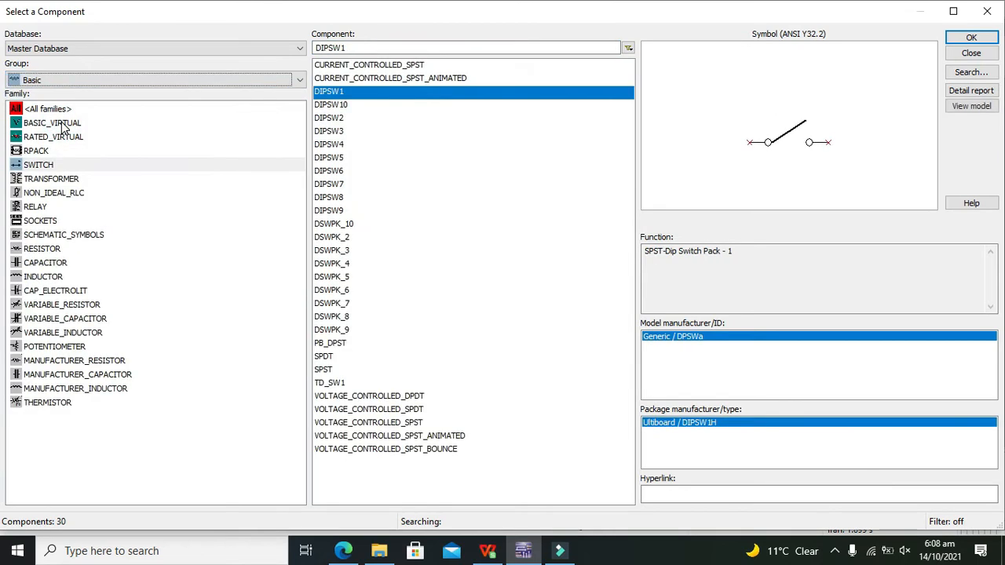
Pick the SPST switch S1 (Key A) to wire to the counter's clock input.
{"action": "left_click", "coordinate": [38, 165]}
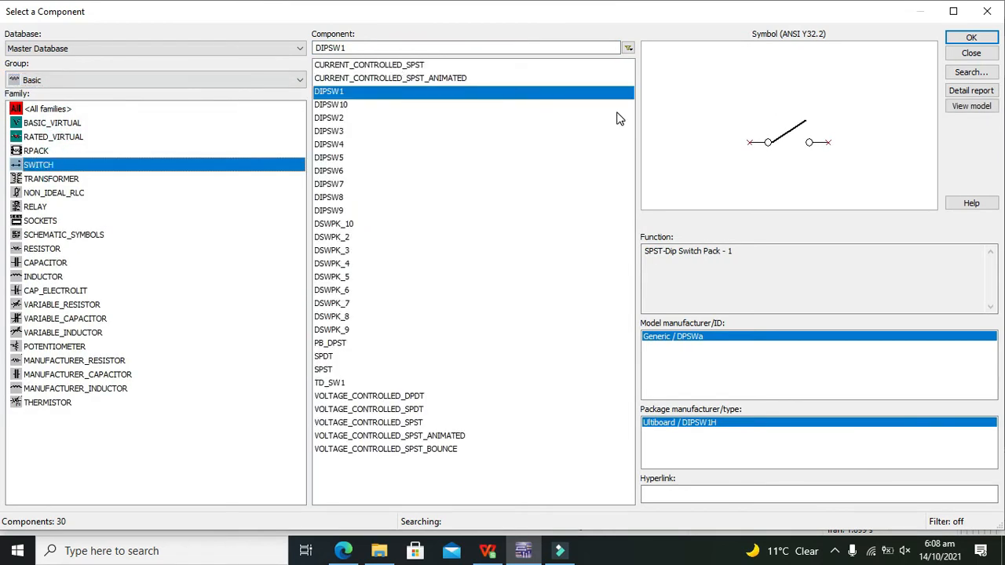
{"action": "left_click", "coordinate": [970, 54]}
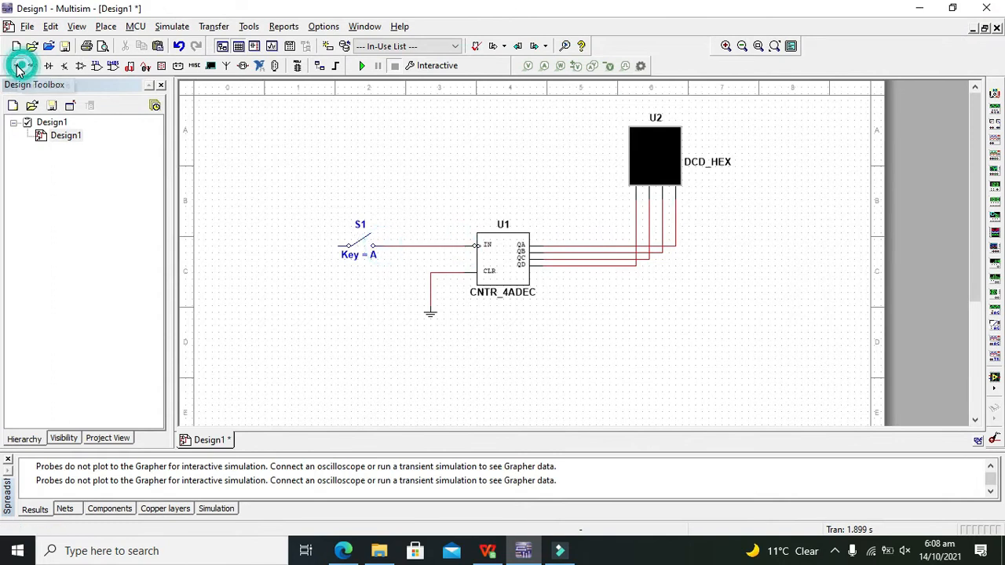
Place a DC_POWER source V1 feeding switch S1 with ground.
{"action": "left_click", "coordinate": [22, 66]}
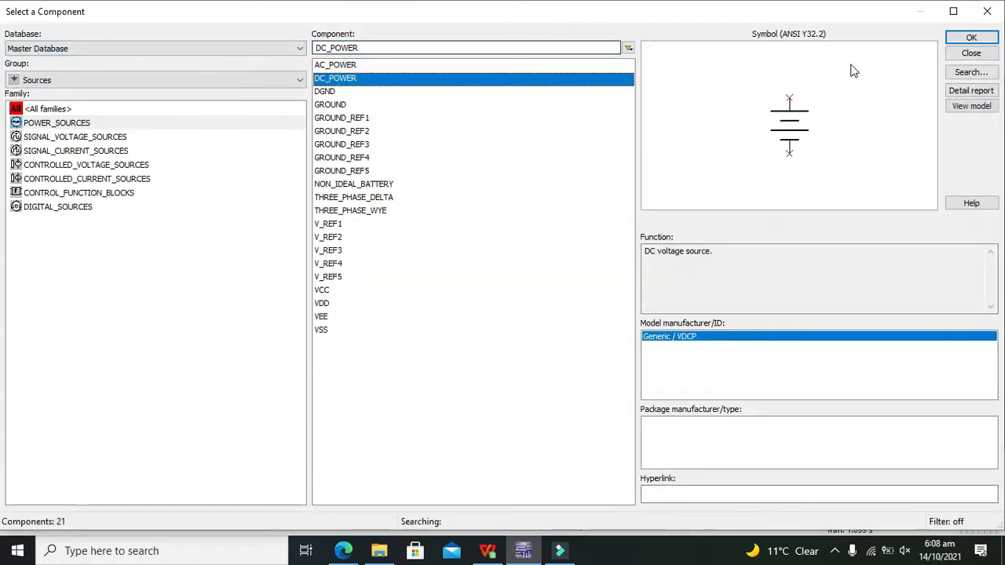
{"action": "left_click", "coordinate": [971, 38]}
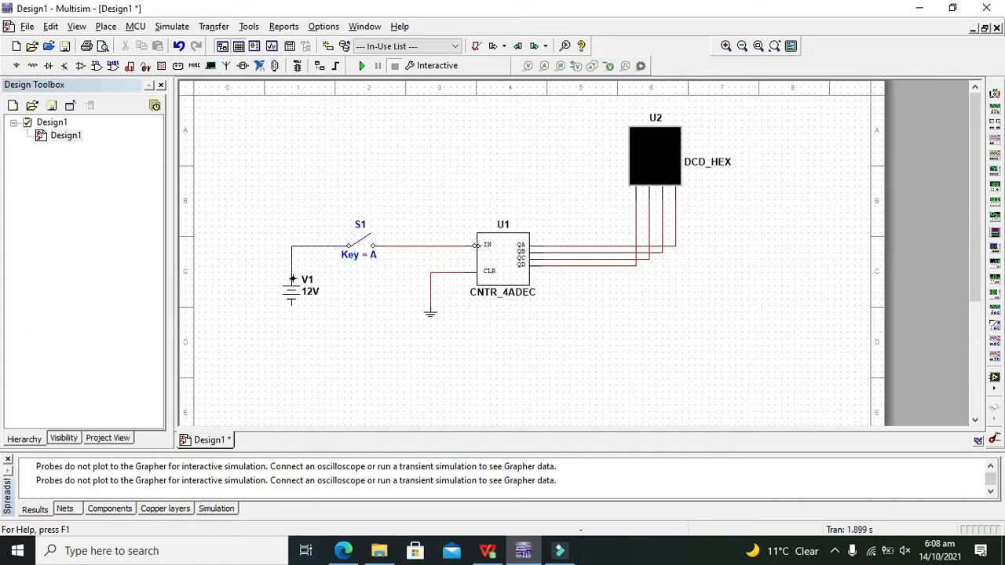
{"action": "left_click", "coordinate": [430, 314]}
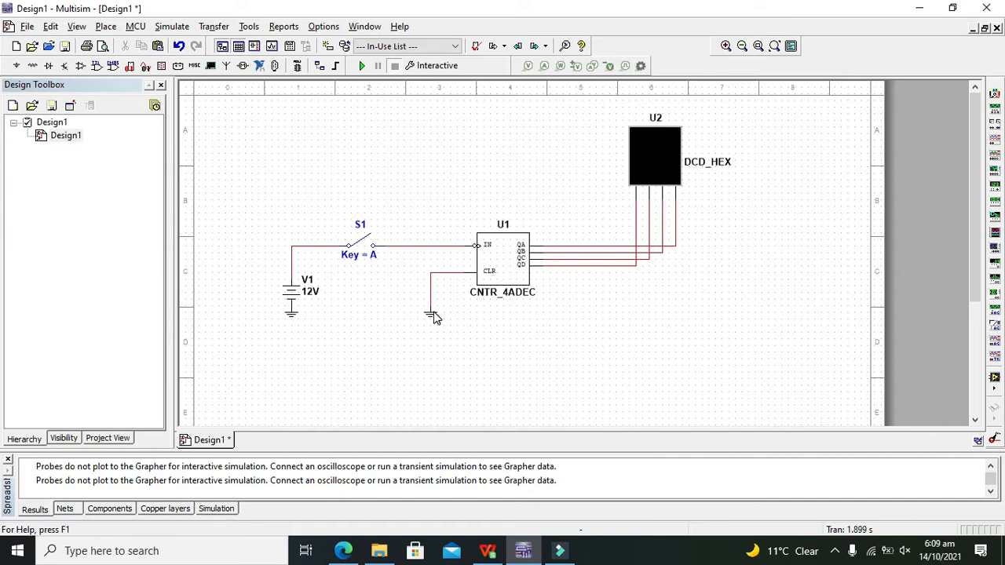
{"action": "mouse_move", "coordinate": [348, 100]}
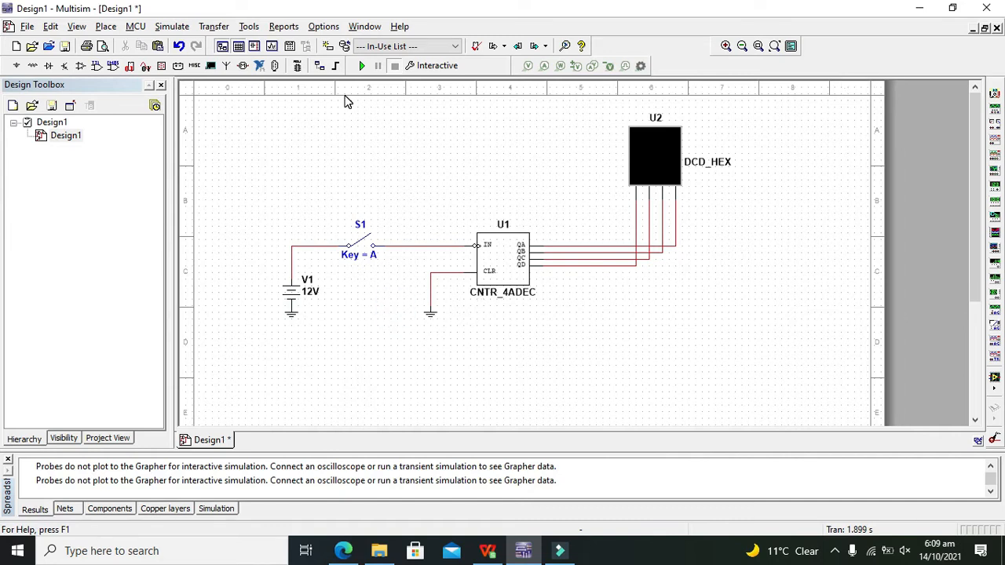
{"action": "mouse_move", "coordinate": [361, 66]}
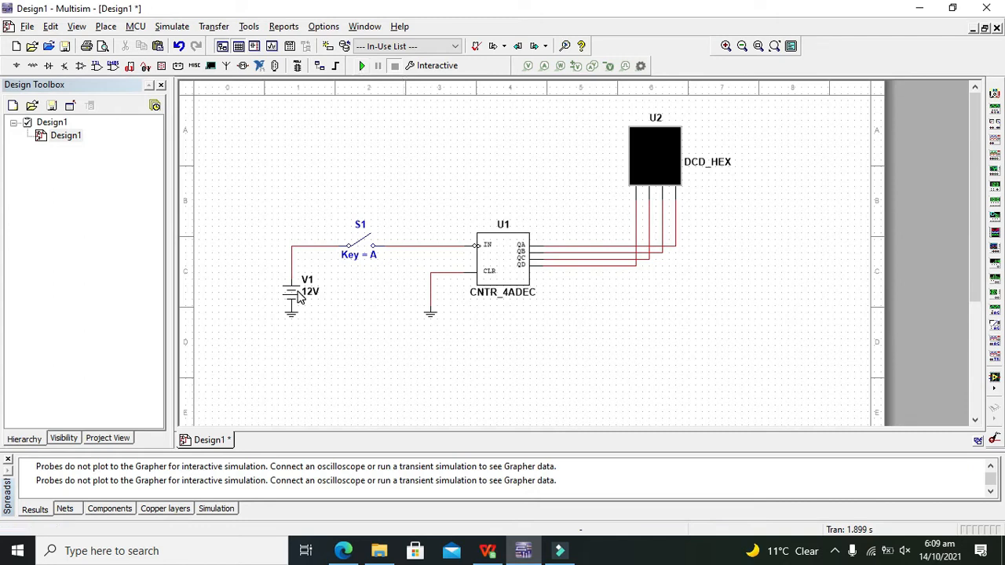
Change V1's voltage from 12 V to 5 V in its properties.
{"action": "double_click", "coordinate": [301, 295]}
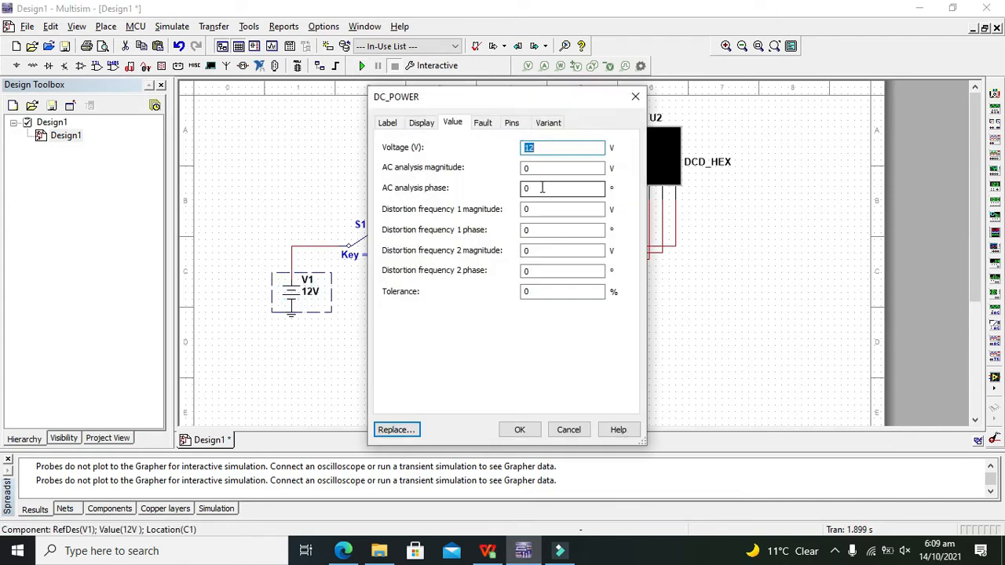
{"action": "type", "text": "5"}
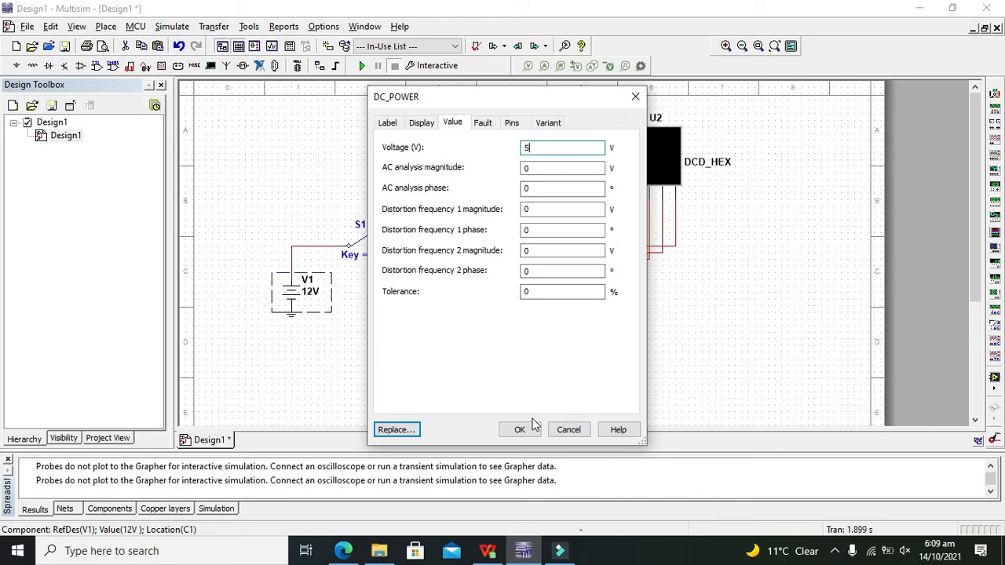
{"action": "left_click", "coordinate": [518, 430]}
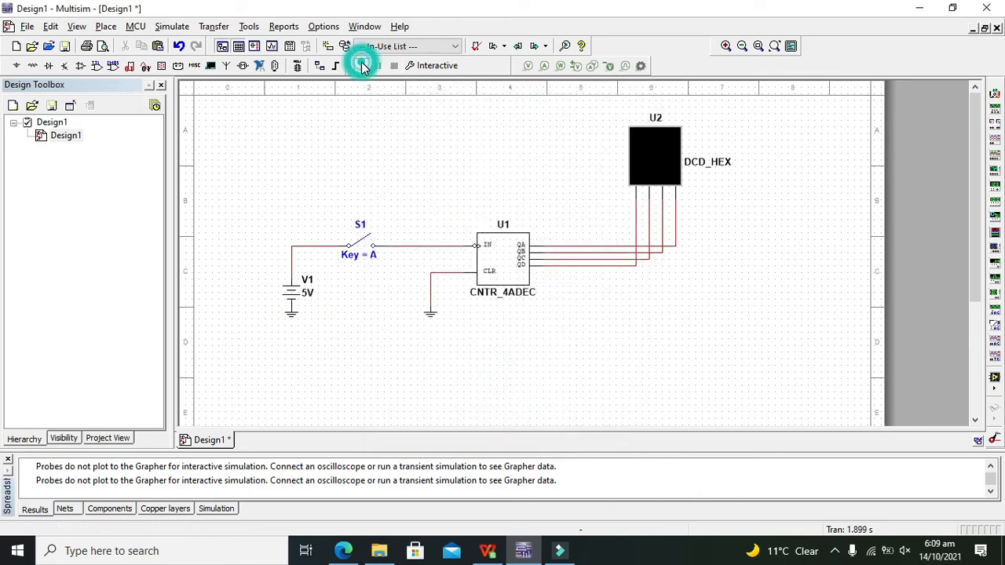
Run the simulation and toggle S1 repeatedly so the hex display counts up and rolls back to 0.
{"action": "left_click", "coordinate": [361, 64]}
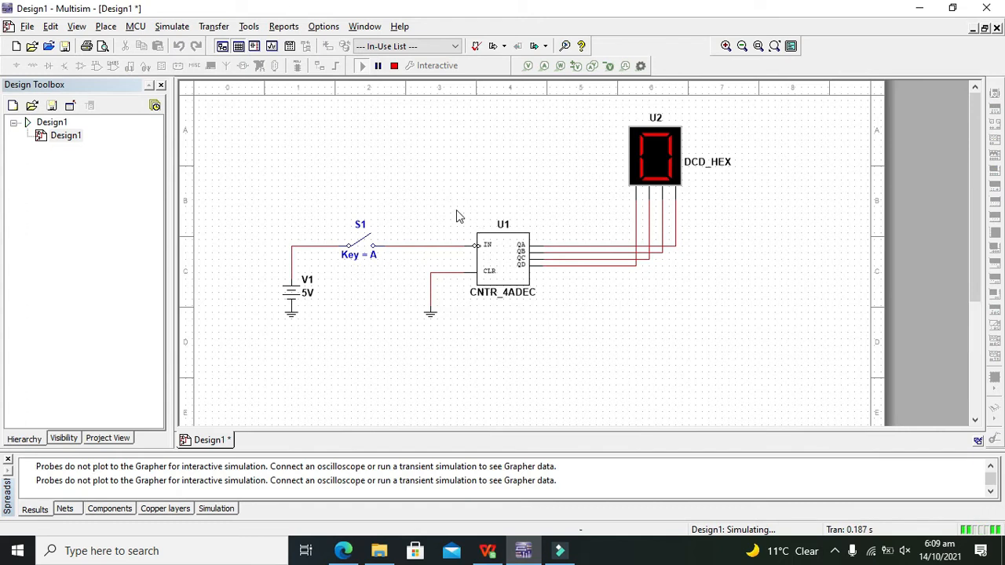
{"action": "left_click", "coordinate": [361, 243]}
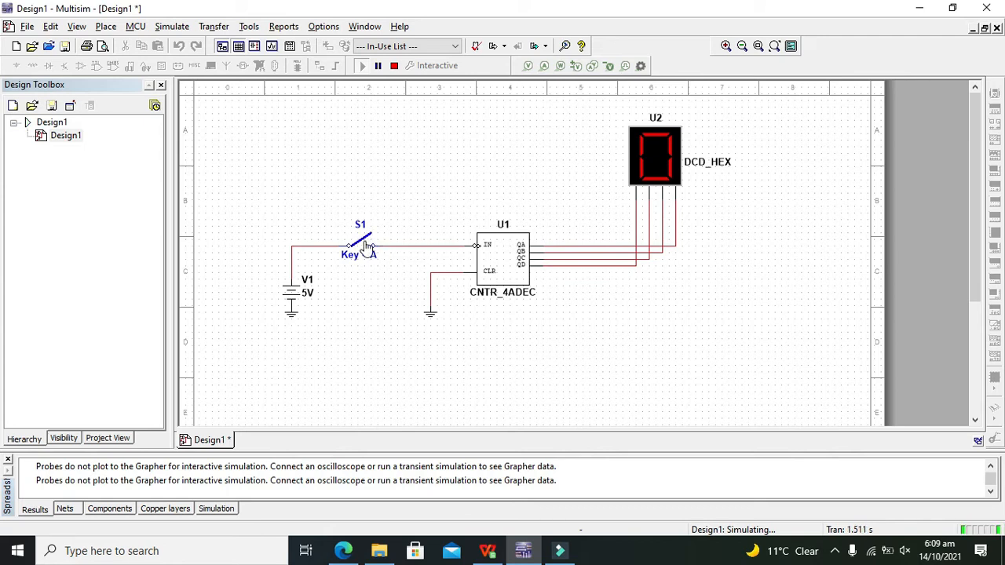
{"action": "left_click", "coordinate": [361, 245]}
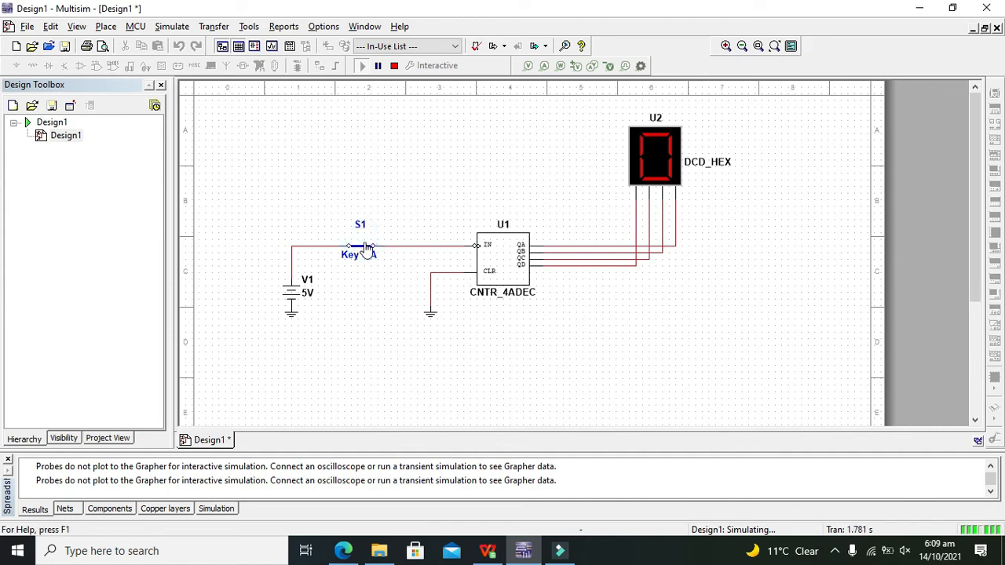
{"action": "left_click", "coordinate": [361, 248]}
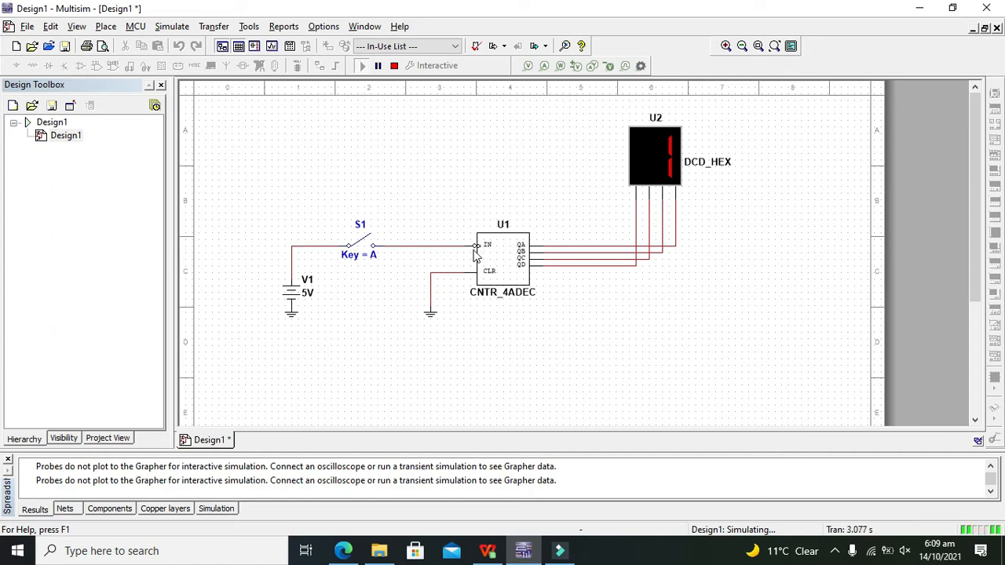
{"action": "left_click", "coordinate": [361, 243]}
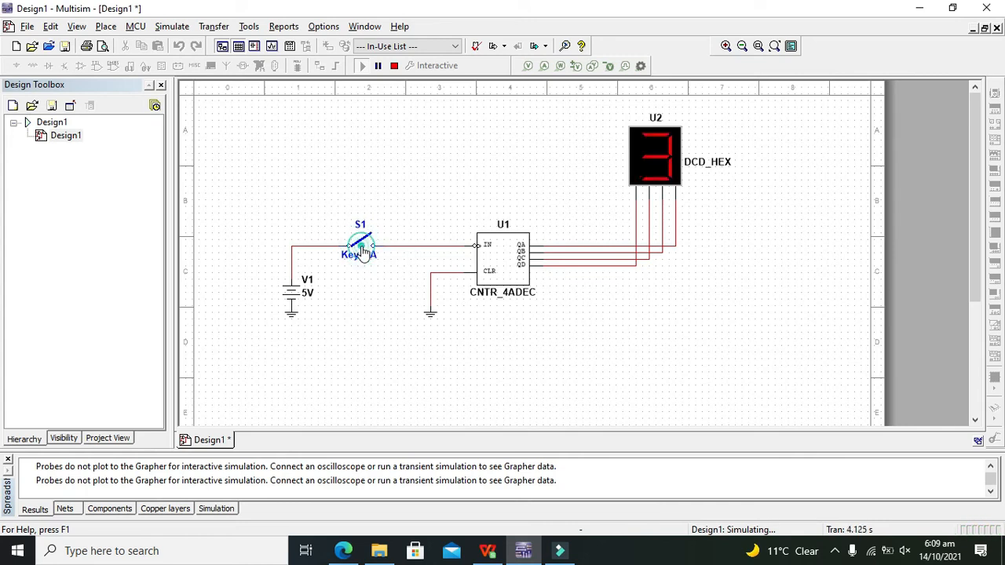
{"action": "left_click", "coordinate": [361, 245]}
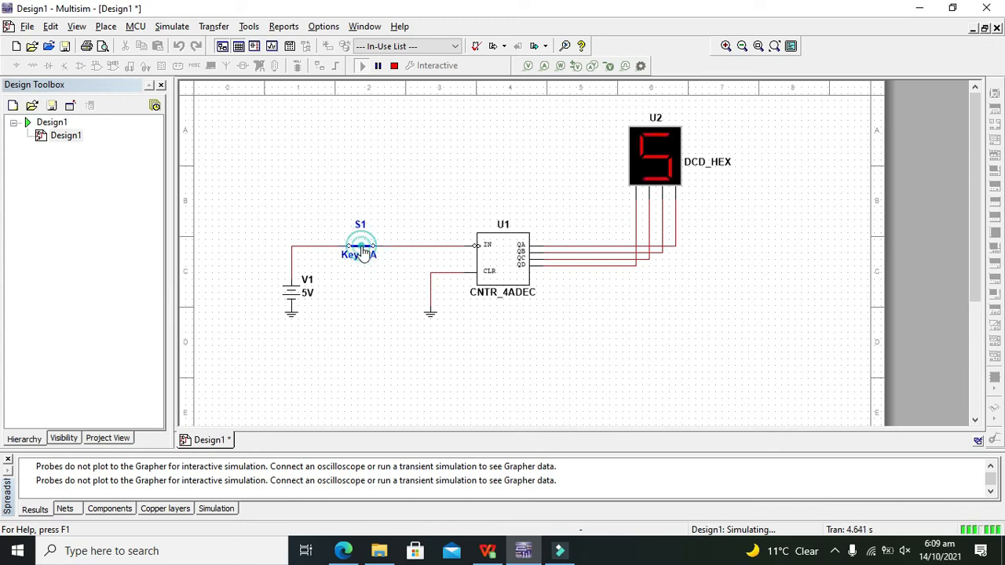
{"action": "left_click", "coordinate": [361, 244]}
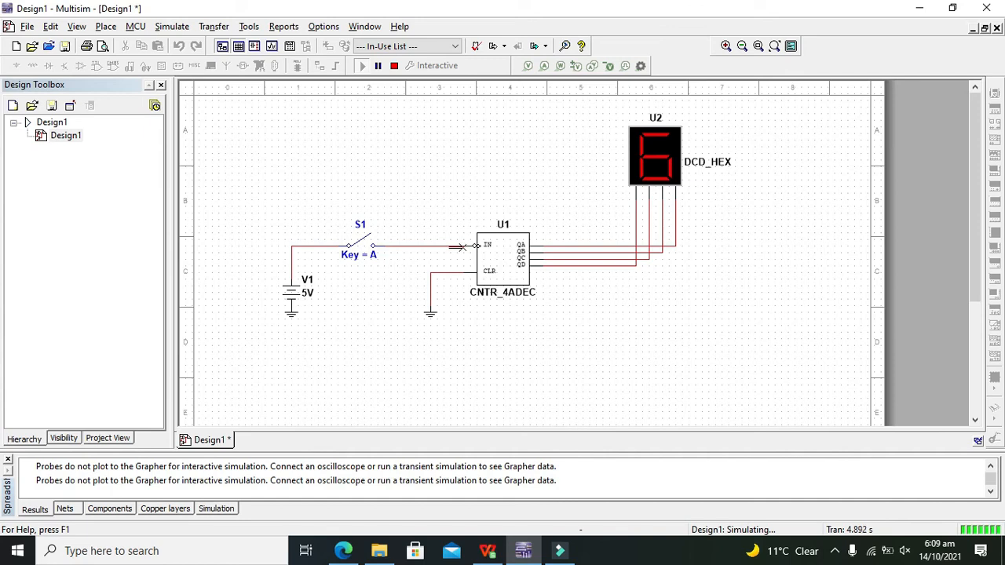
{"action": "left_click", "coordinate": [360, 245]}
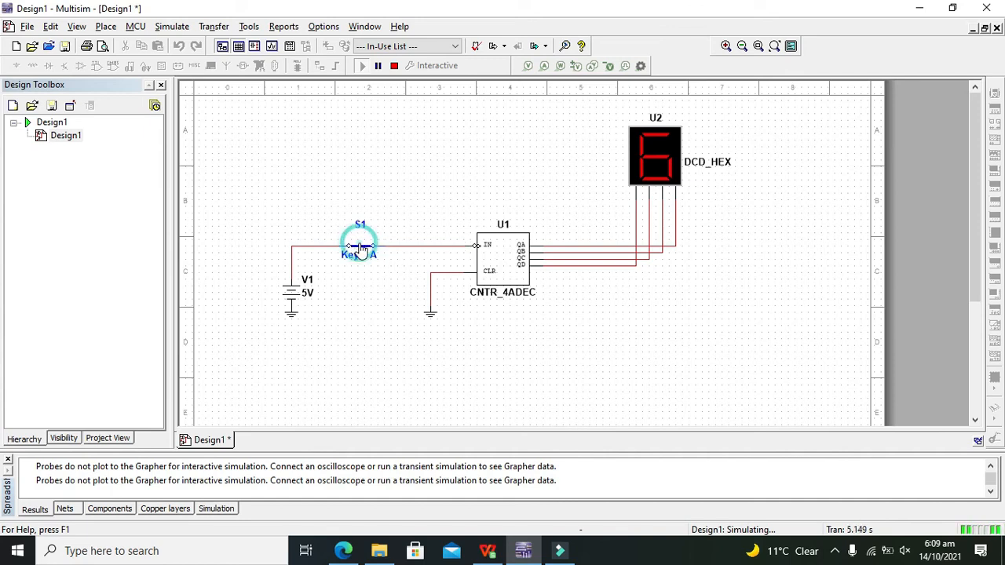
{"action": "left_click", "coordinate": [361, 245]}
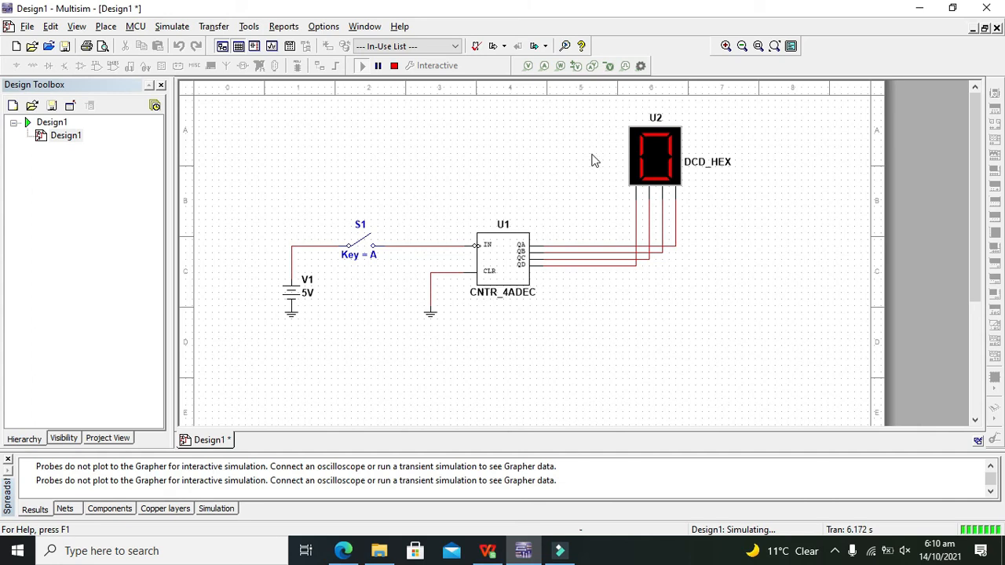
{"action": "mouse_move", "coordinate": [394, 66]}
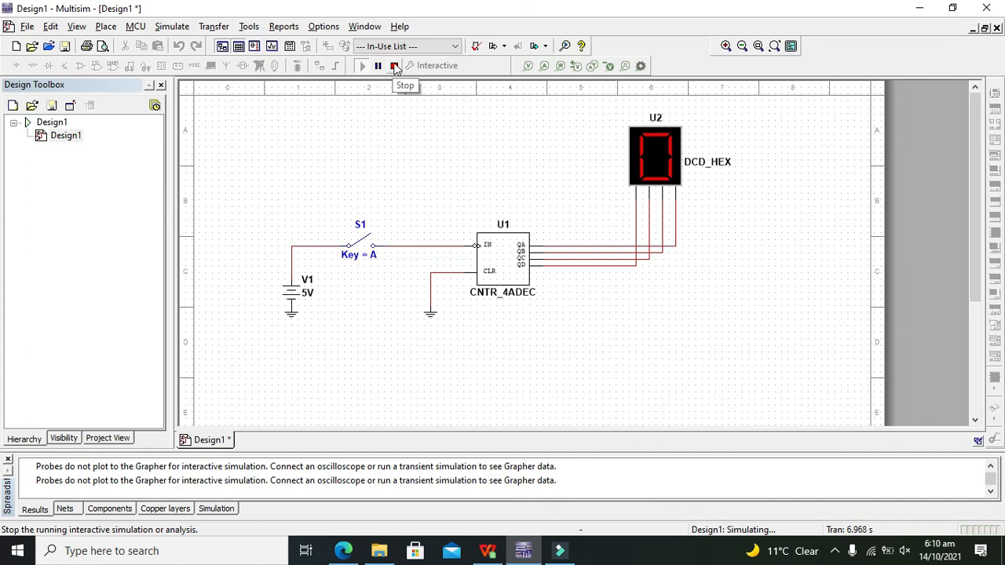
{"action": "mouse_move", "coordinate": [395, 88]}
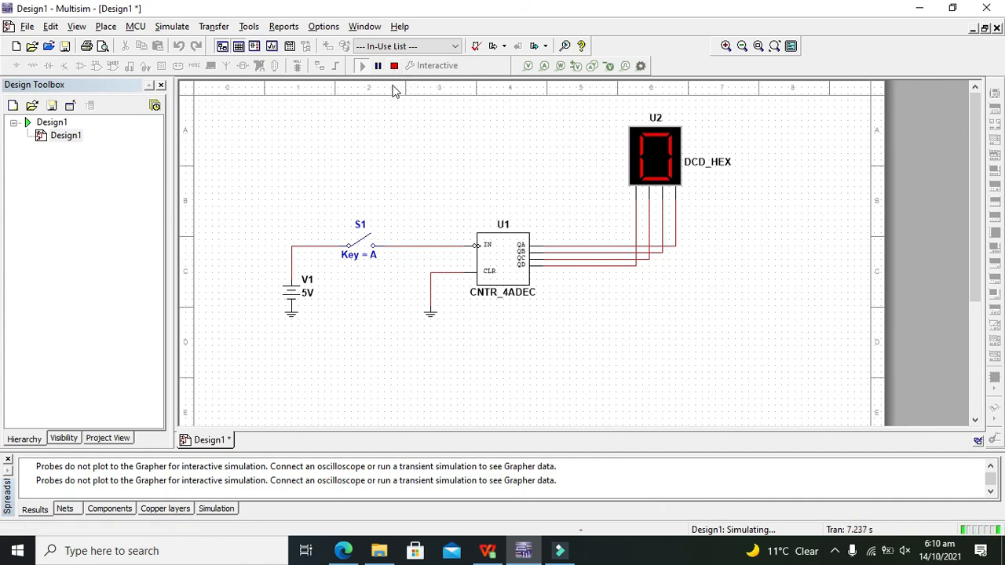